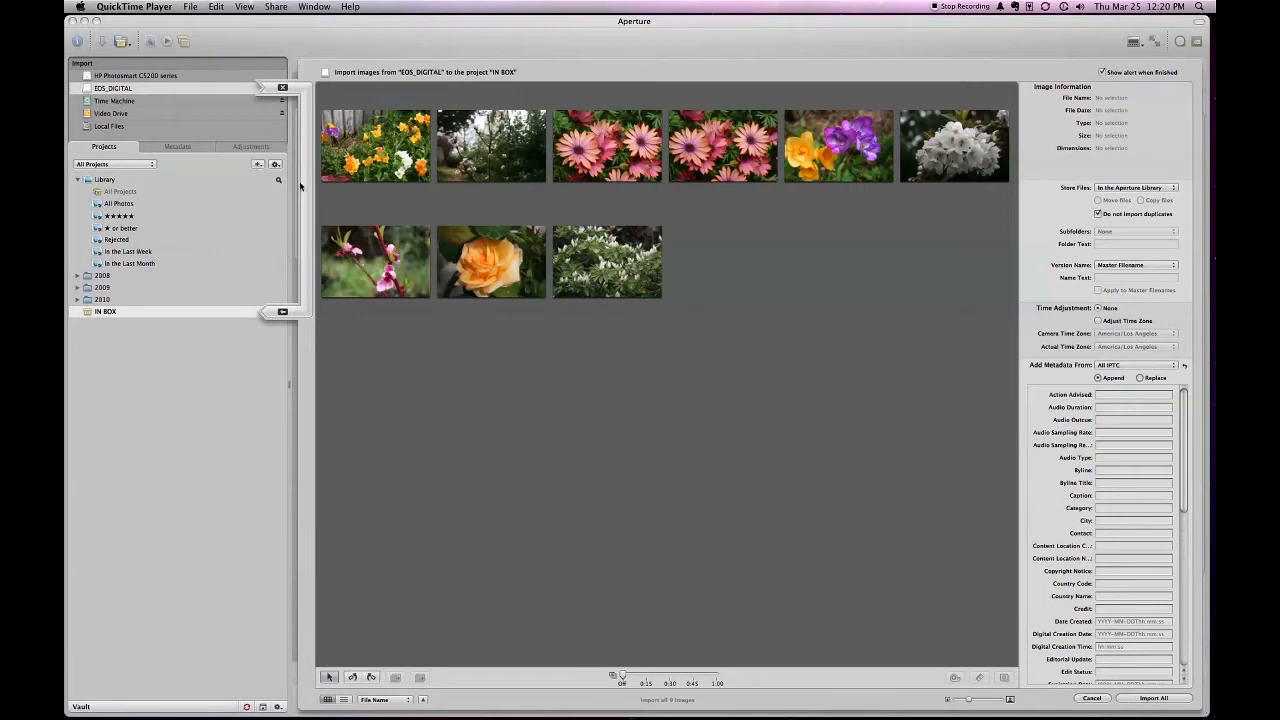
{"action": "mouse_move", "coordinate": [302, 231]}
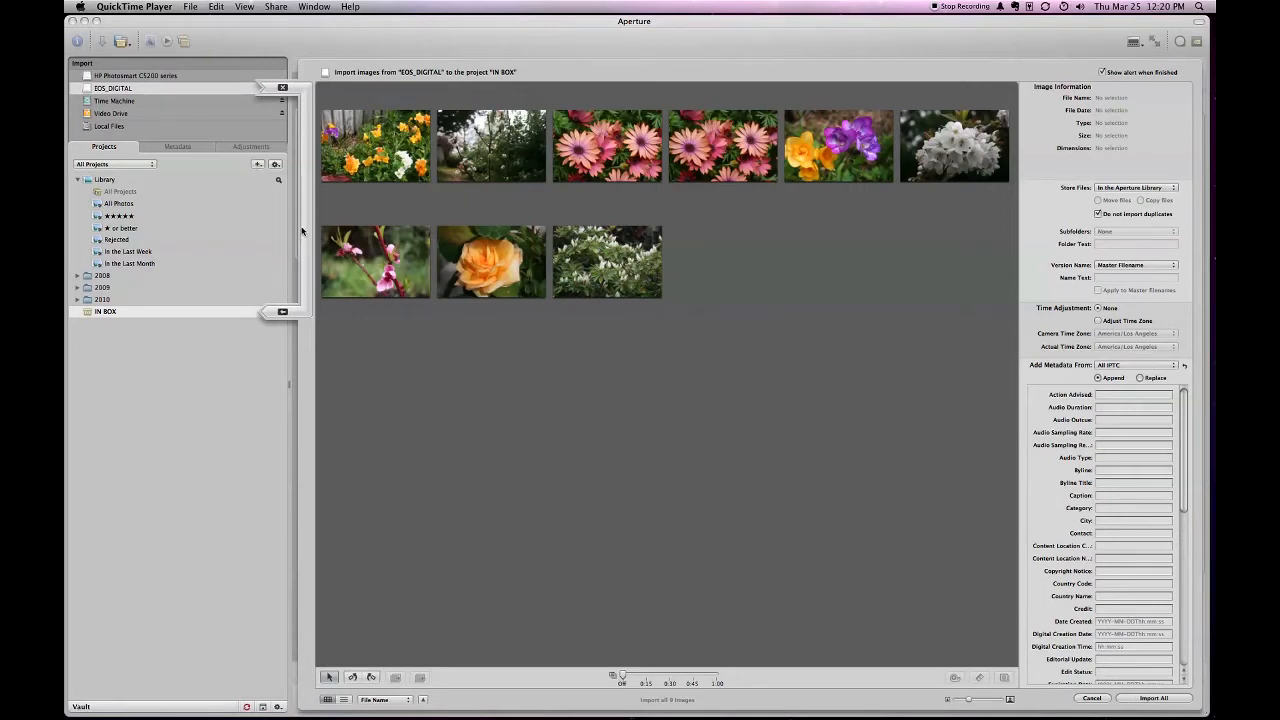
{"action": "mouse_move", "coordinate": [476, 197]}
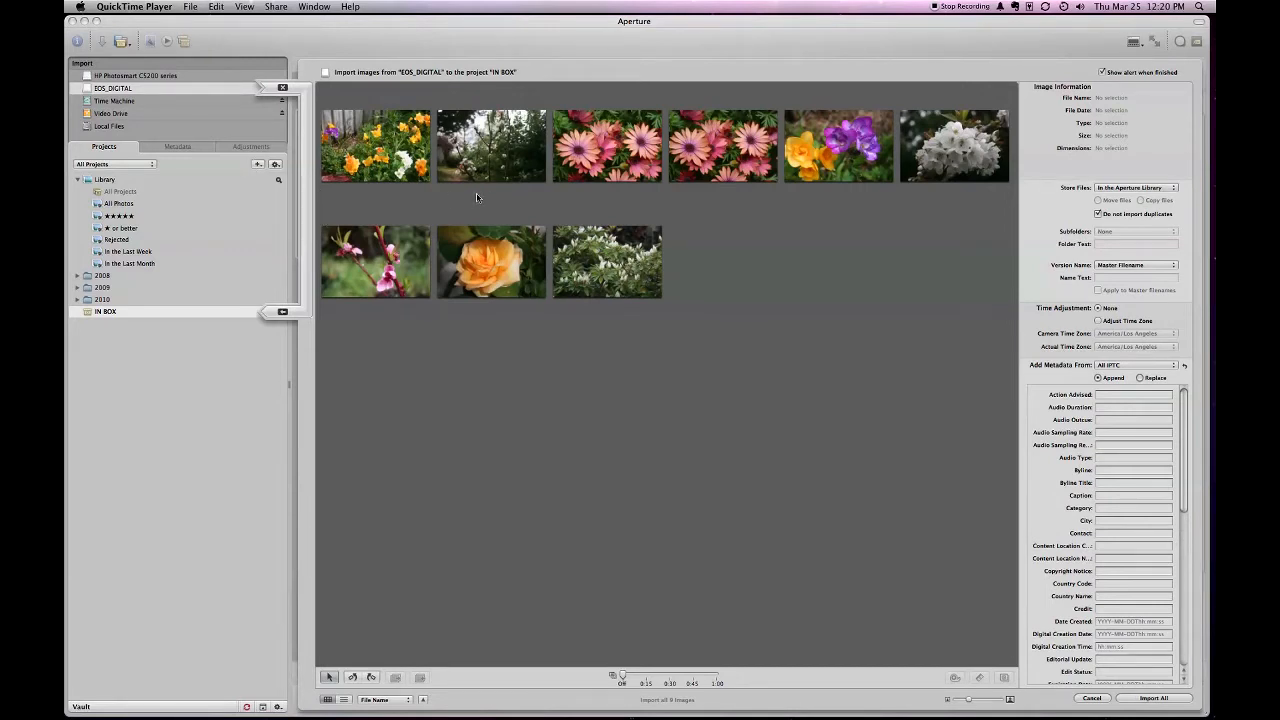
{"action": "mouse_move", "coordinate": [507, 156]}
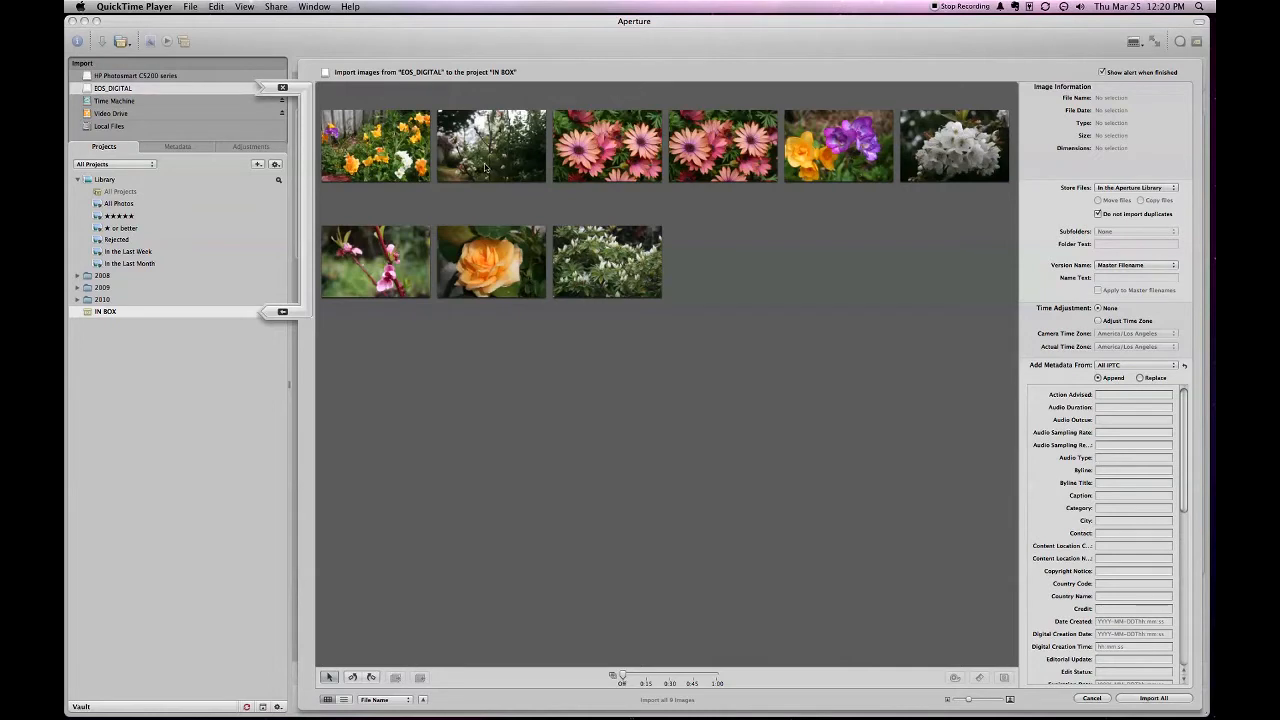
{"action": "mouse_move", "coordinate": [462, 182]}
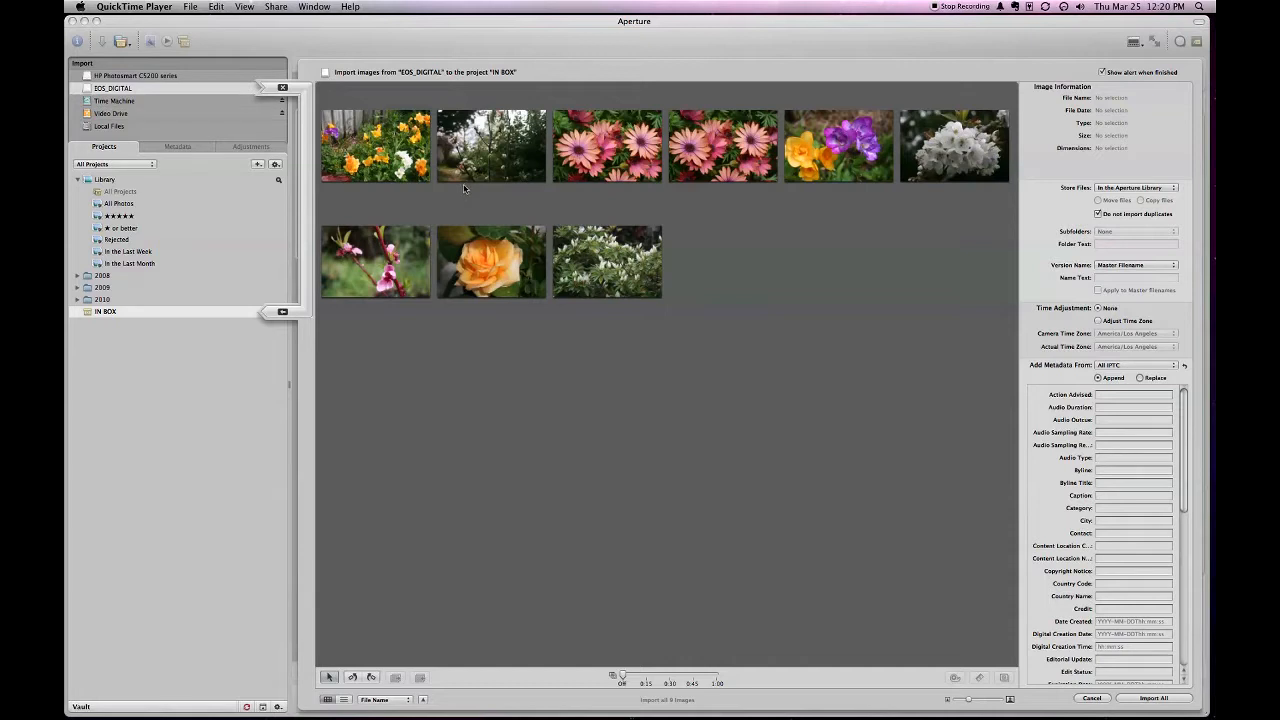
{"action": "mouse_move", "coordinate": [500, 155]}
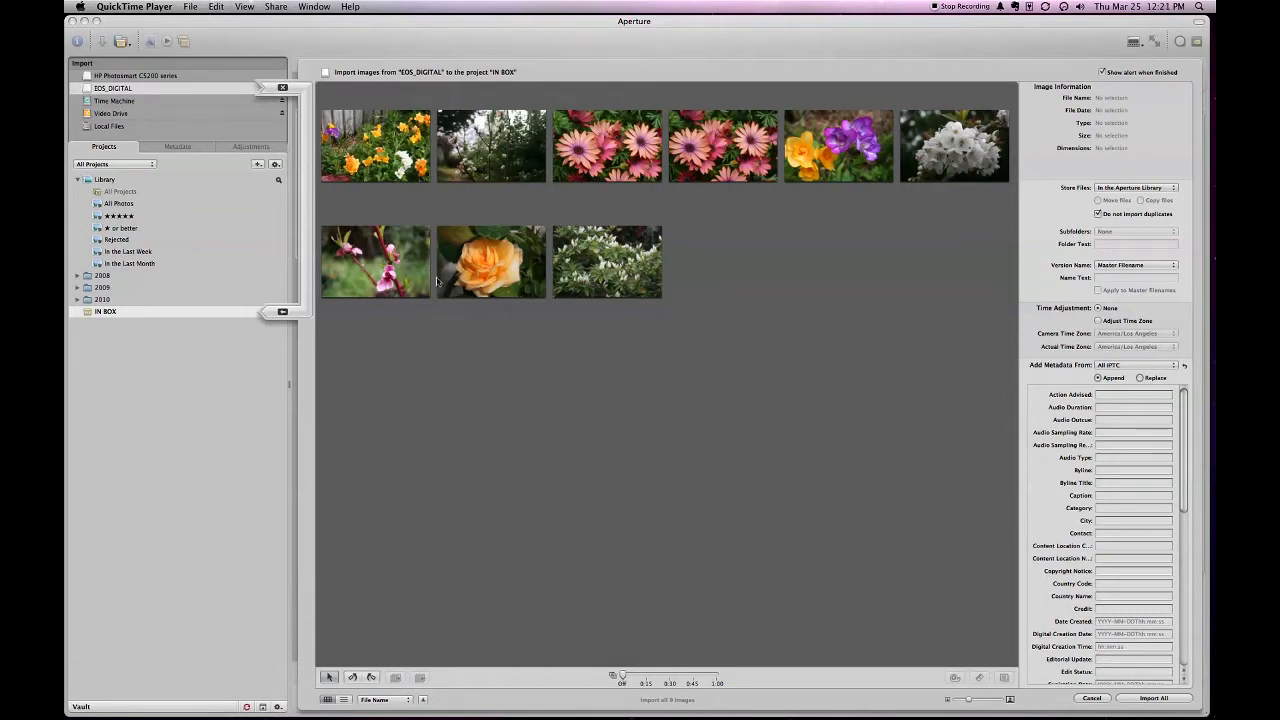
{"action": "mouse_move", "coordinate": [224, 90]}
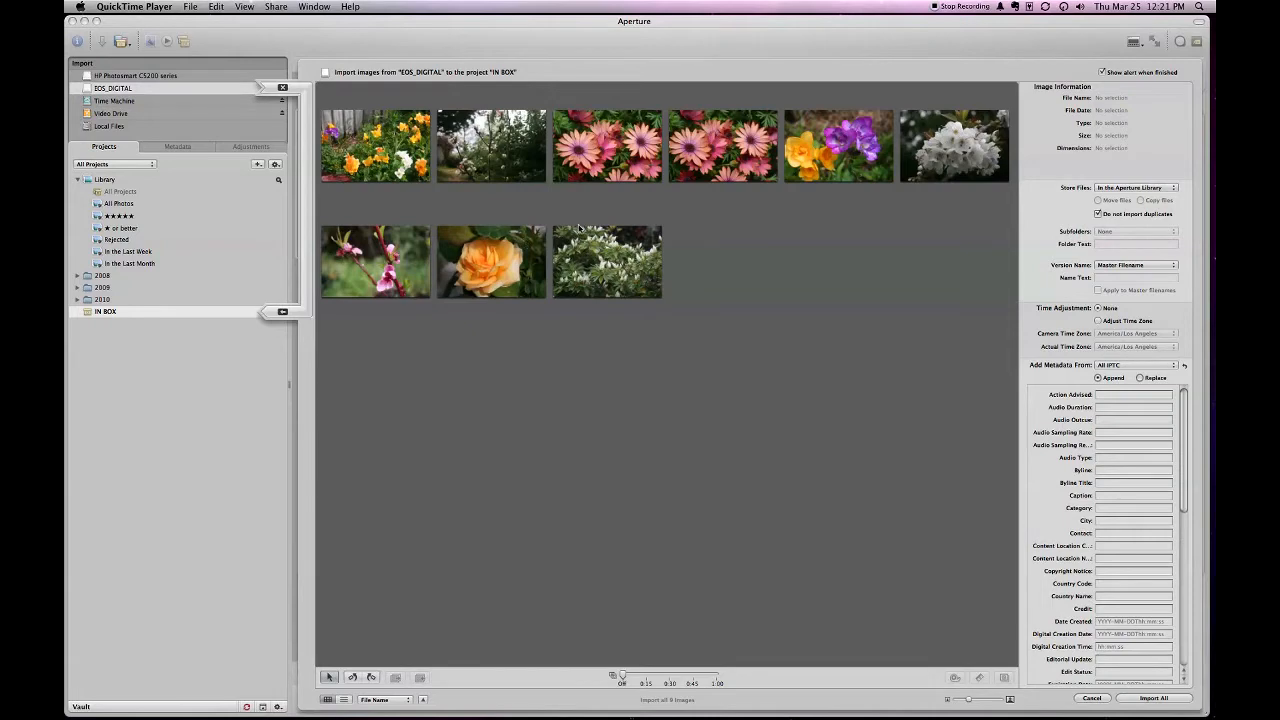
{"action": "mouse_move", "coordinate": [805, 380]}
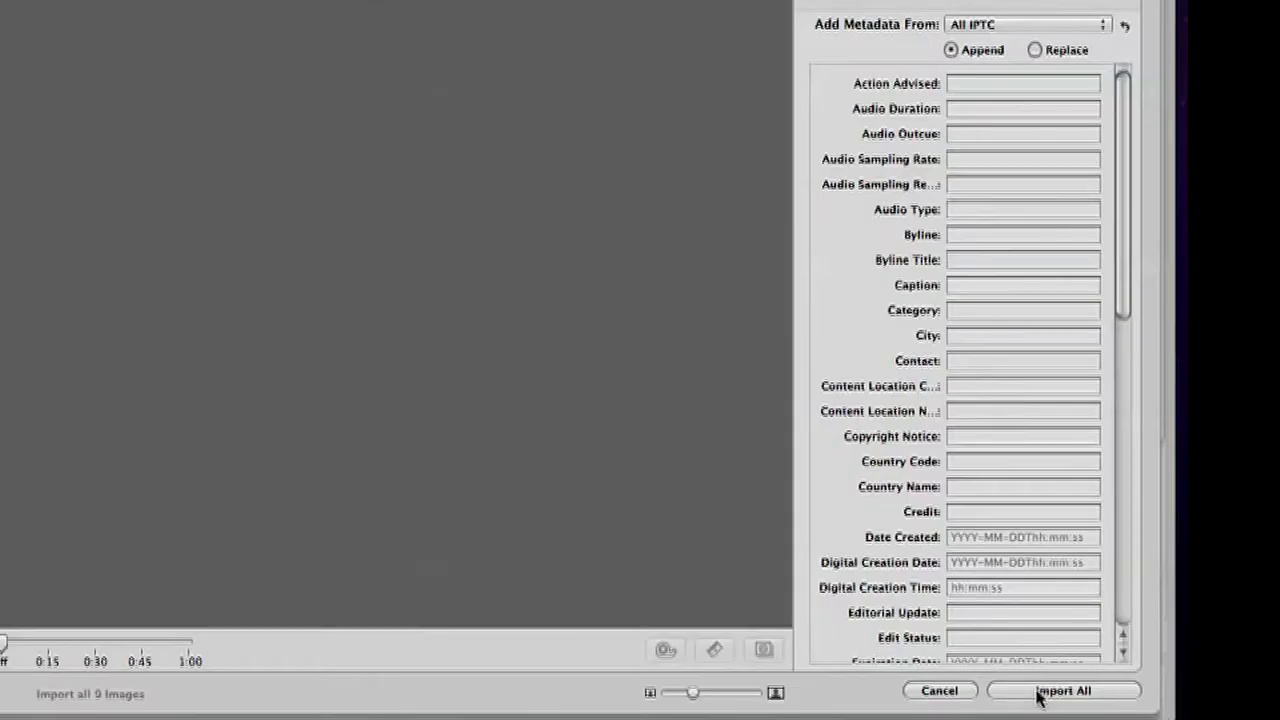
Import all nine flower photos from EOS_DIGITAL into IN BOX and eject the card.
{"action": "left_click", "coordinate": [1063, 690]}
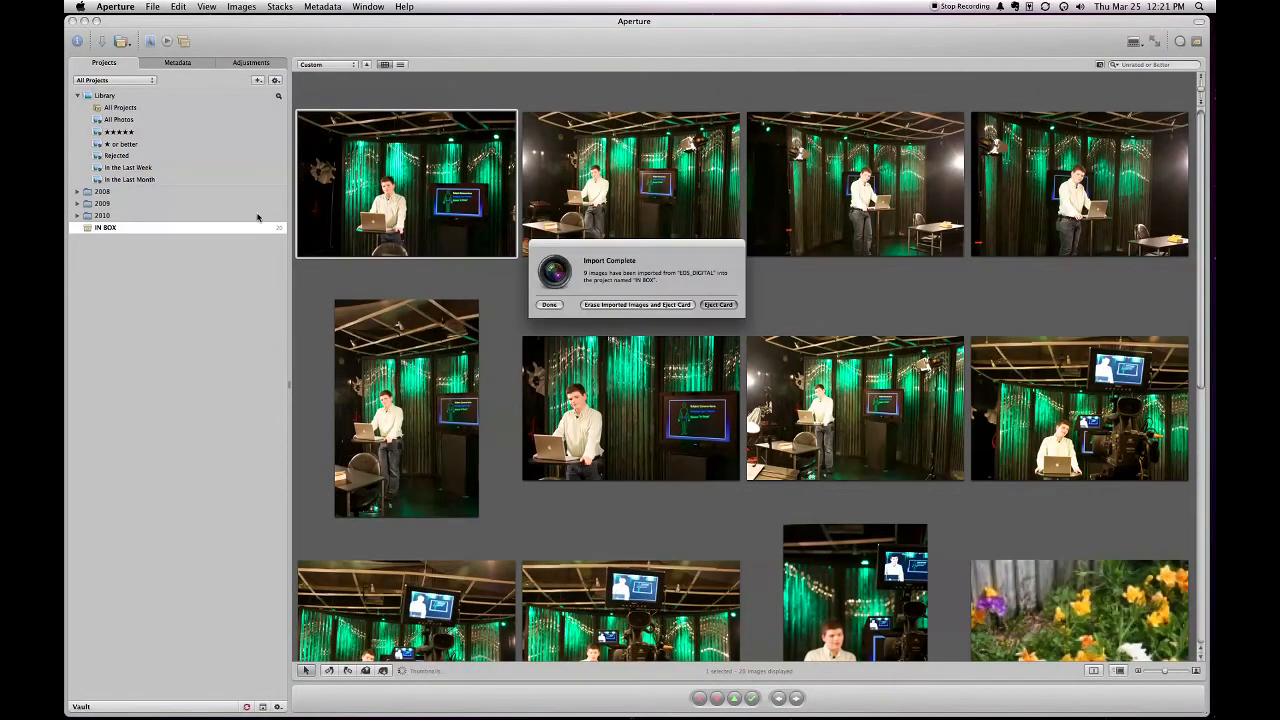
{"action": "mouse_move", "coordinate": [258, 234]}
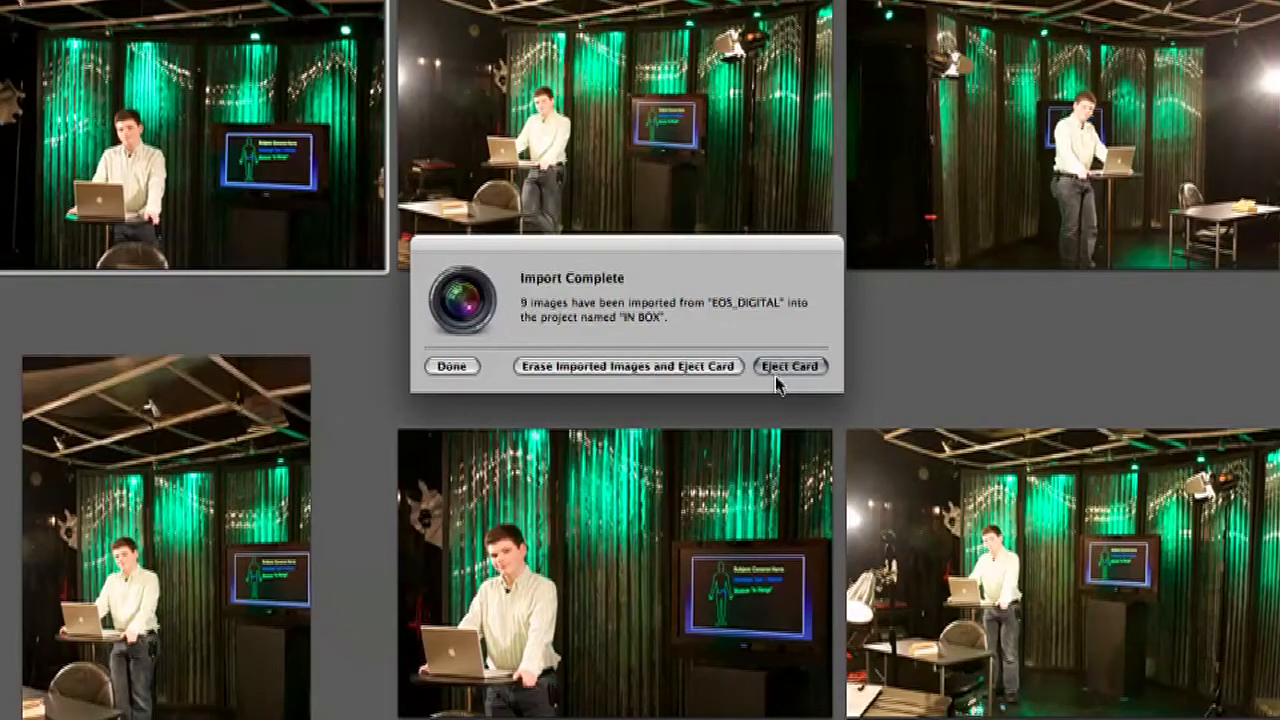
{"action": "mouse_move", "coordinate": [788, 372]}
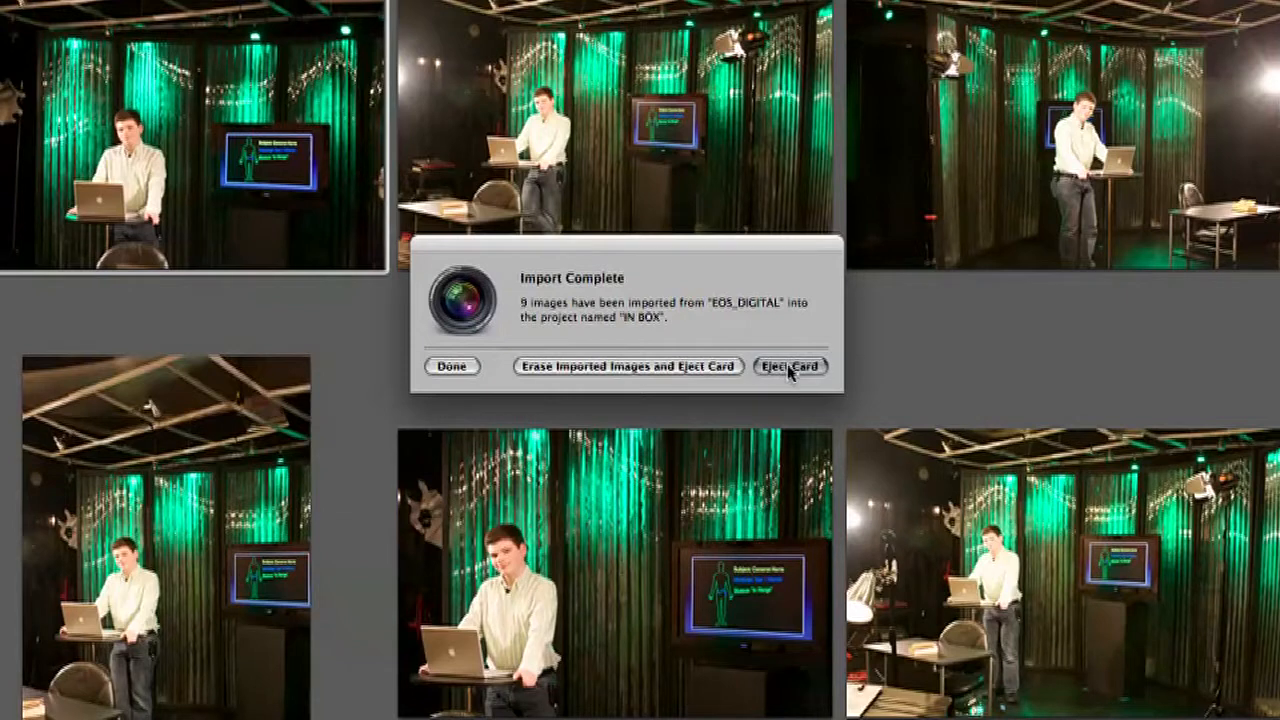
{"action": "left_click", "coordinate": [790, 366]}
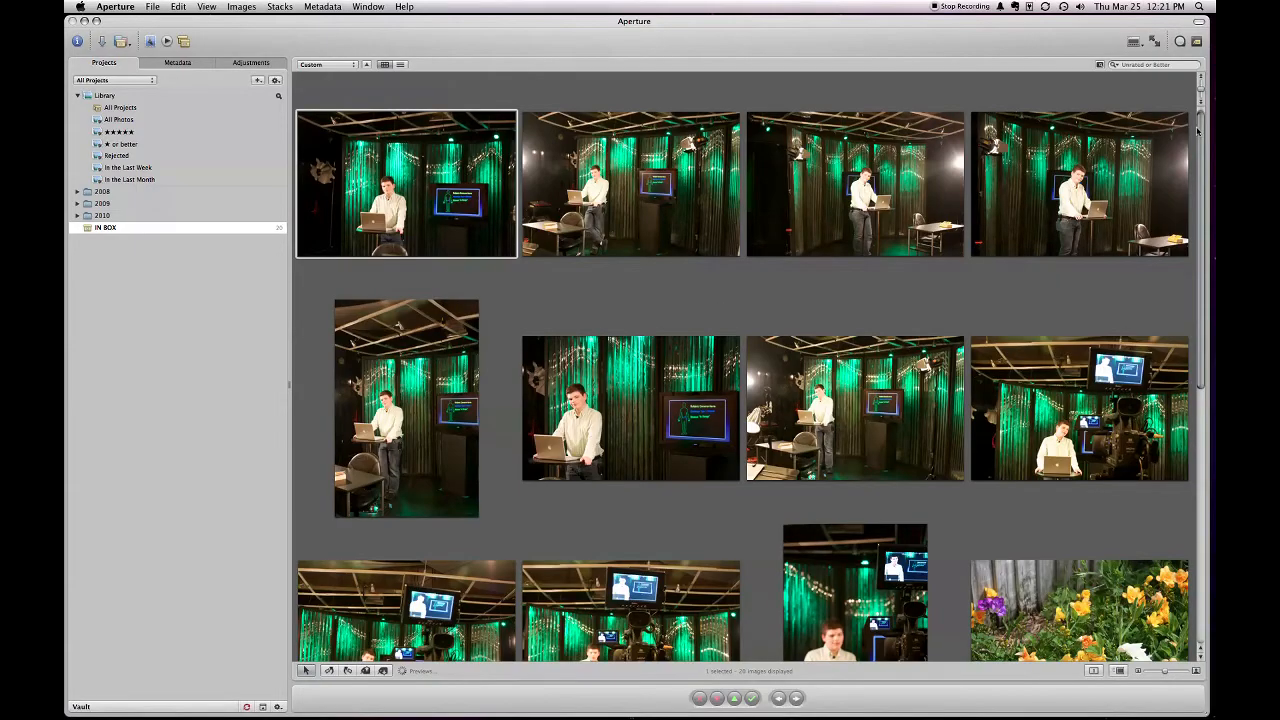
Scroll the IN BOX browser down to the newly imported flower photos below the studio shots.
{"action": "scroll", "scroll_direction": "down", "scroll_amount": 3}
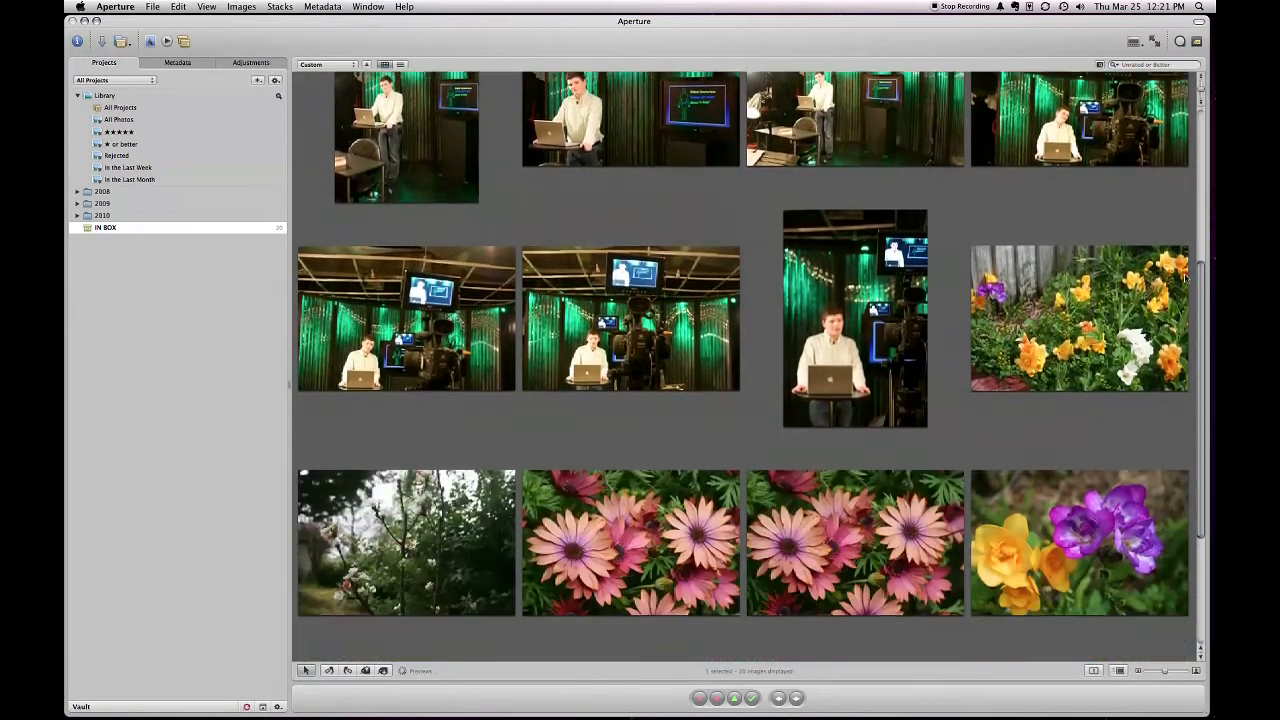
{"action": "scroll", "scroll_direction": "down", "scroll_amount": 3}
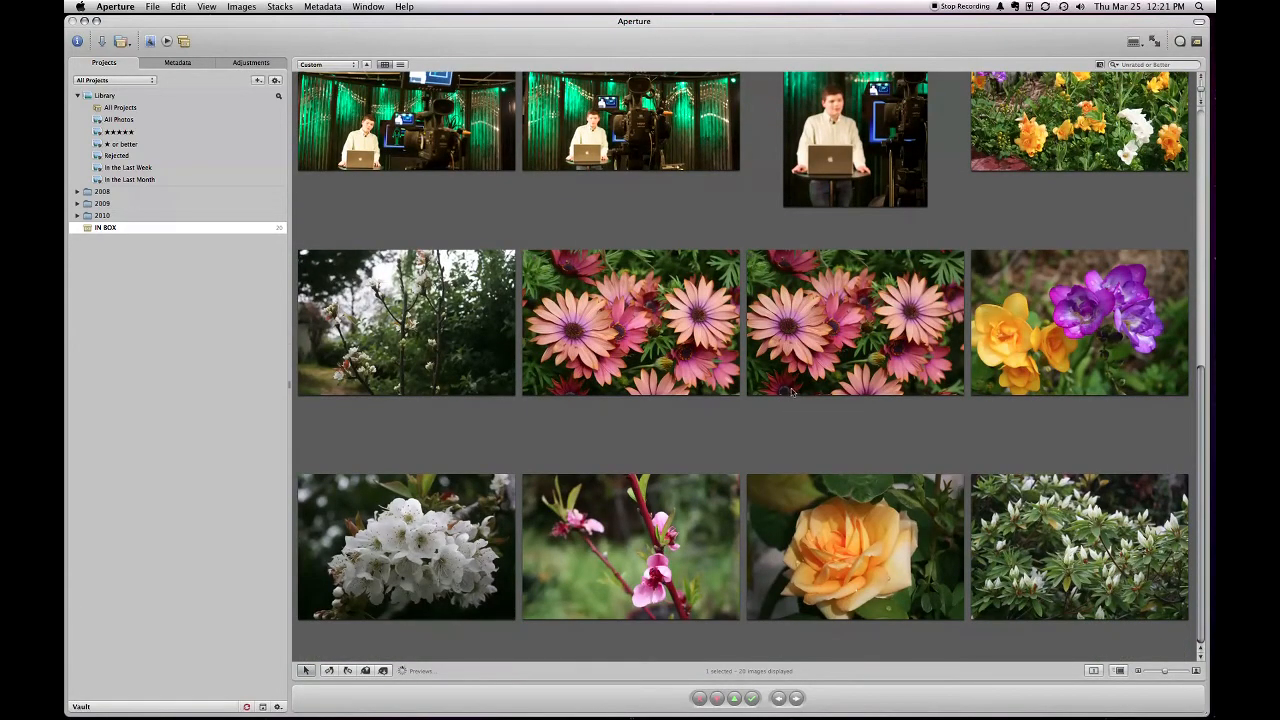
{"action": "mouse_move", "coordinate": [785, 388]}
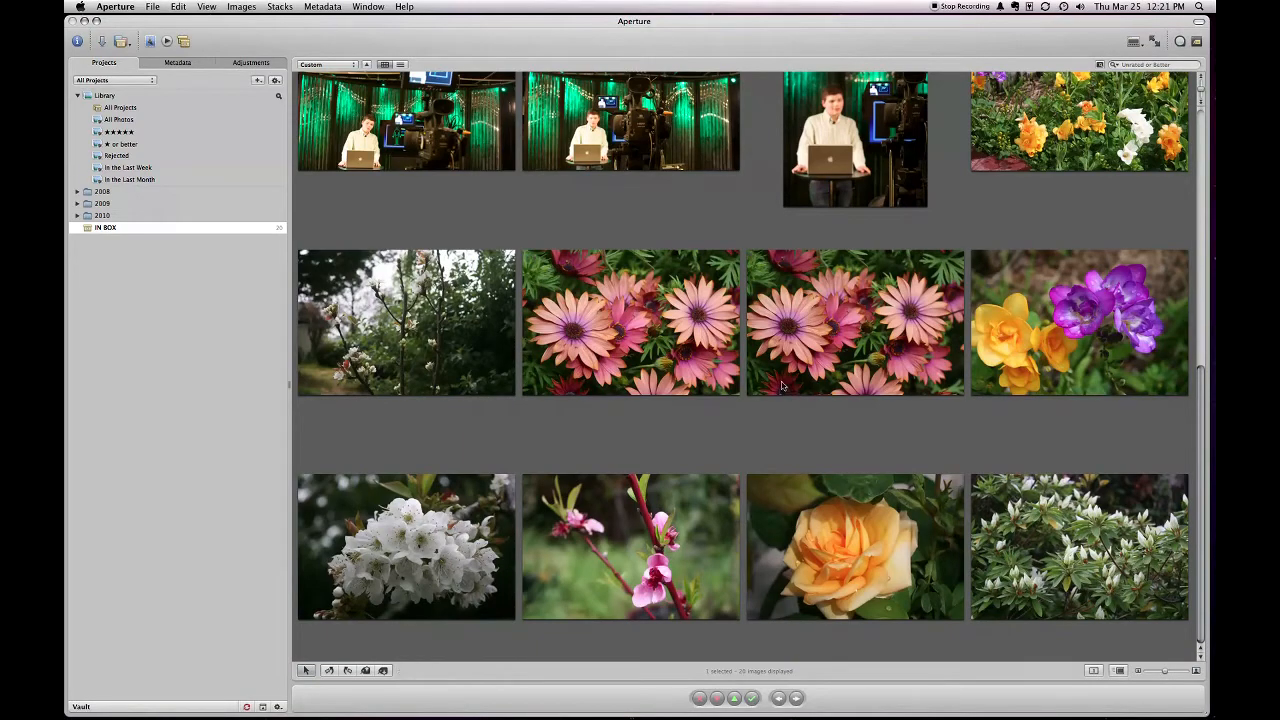